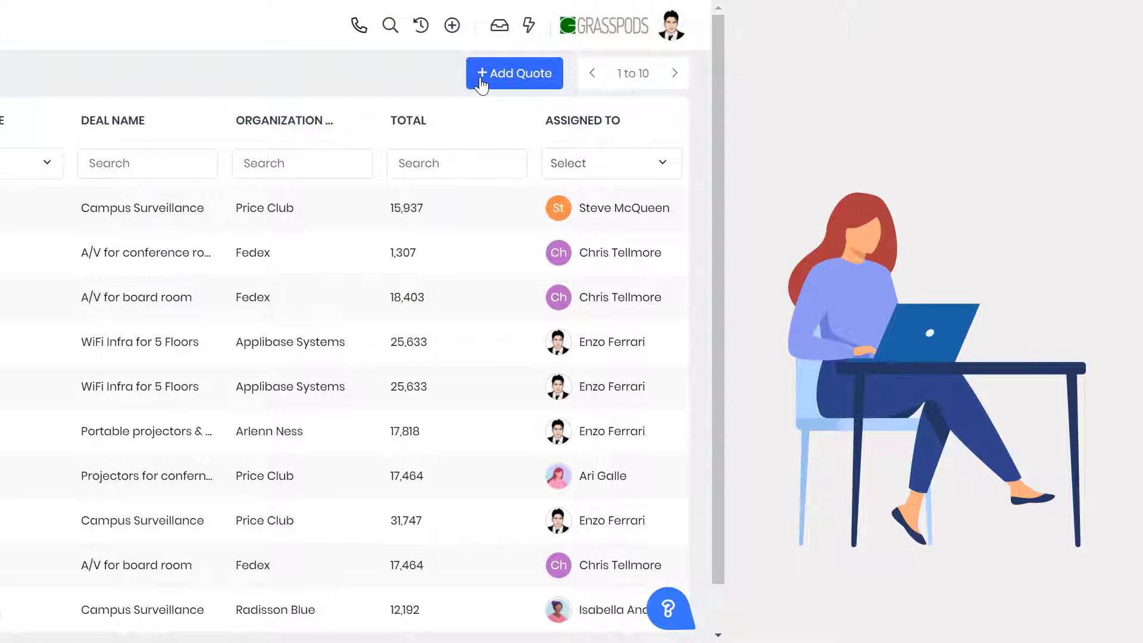
Open a blank quote form, then show the Loud Speakers for Office Premisies deal's more-actions menu.
click(513, 73)
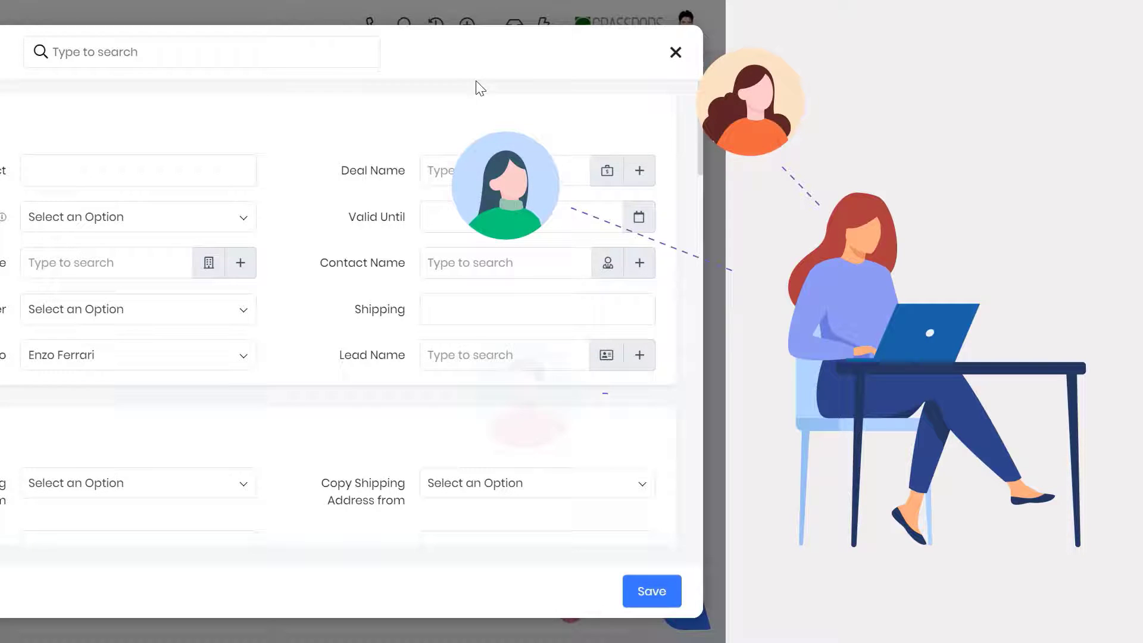
scroll(down, 3)
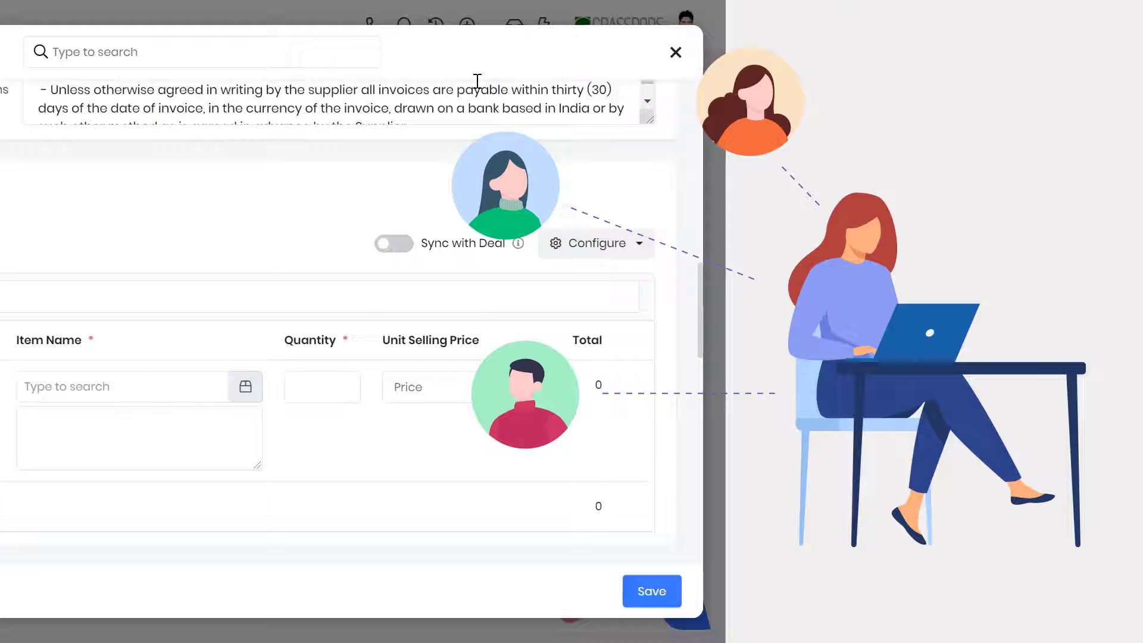
click(675, 52)
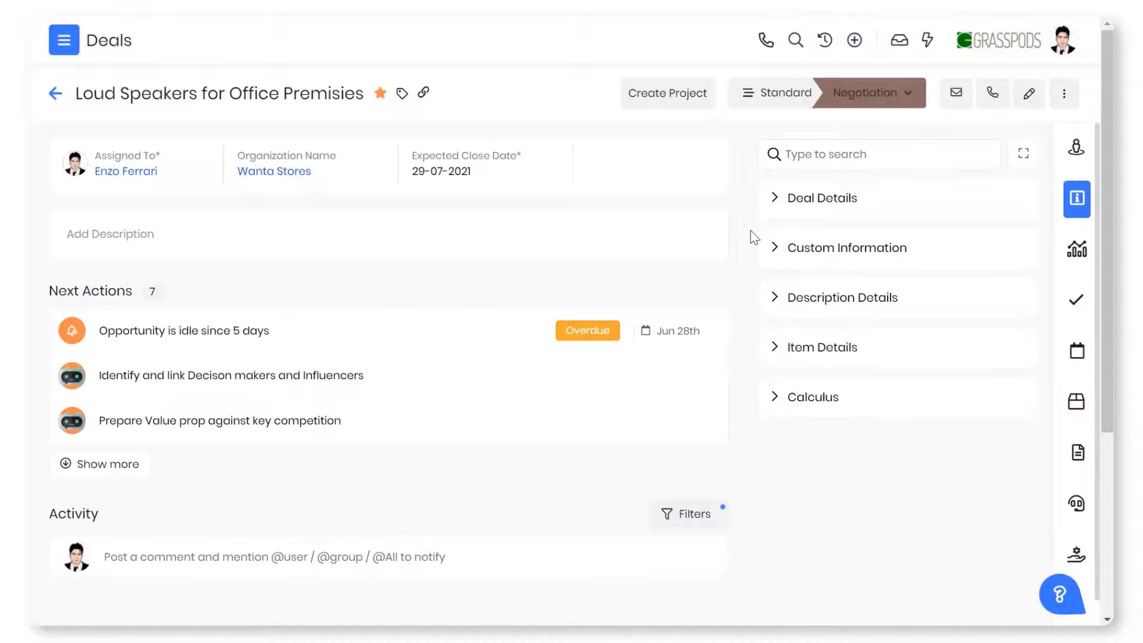
click(1064, 93)
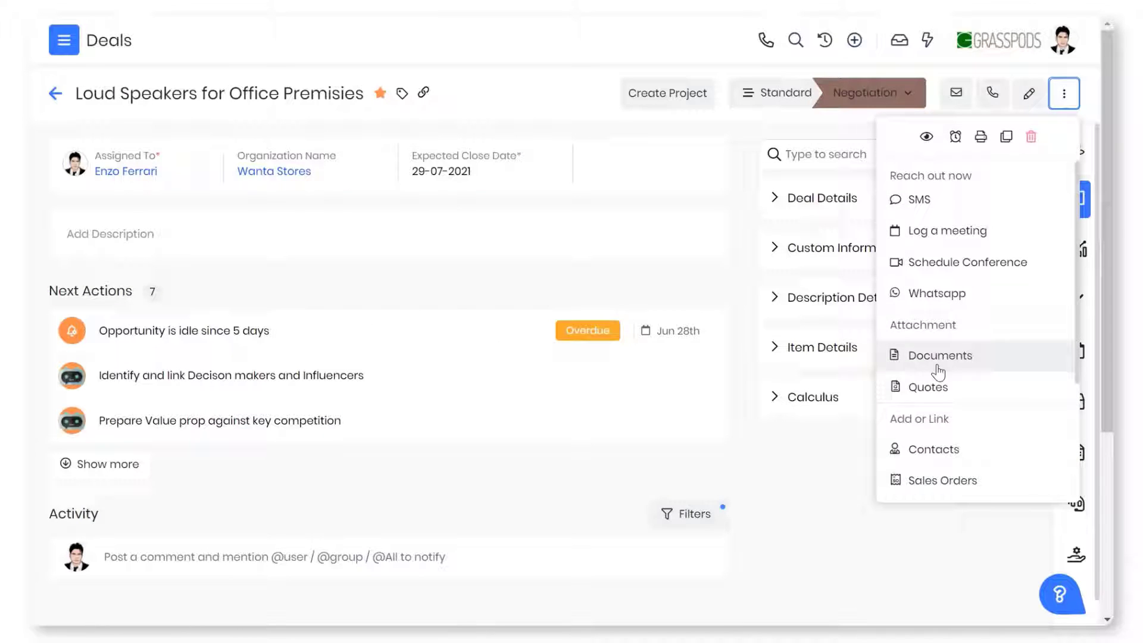
mouse_move(926, 387)
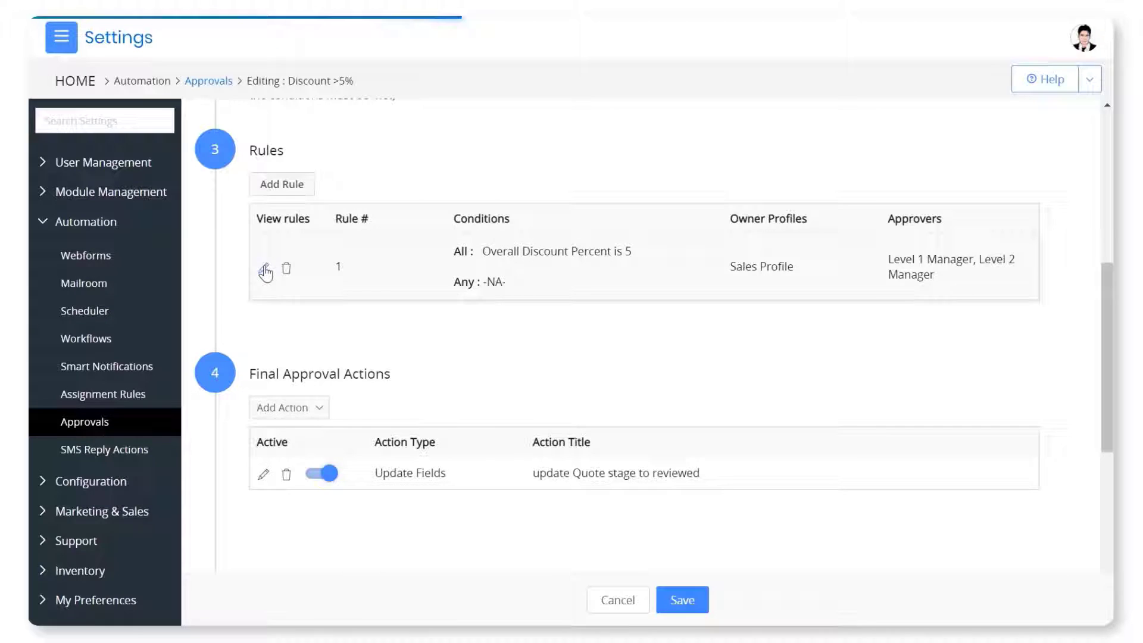
Inspect the Discount >5% rule's conditions and two-level manager approvers, then reopen the deal's actions.
click(266, 268)
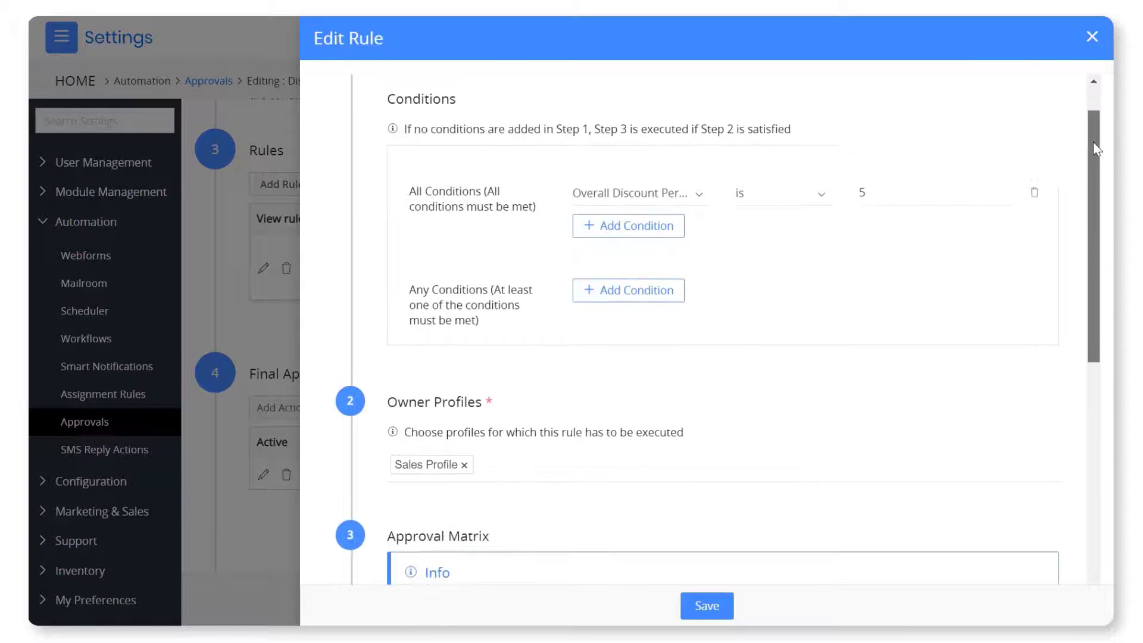
scroll(down, 3)
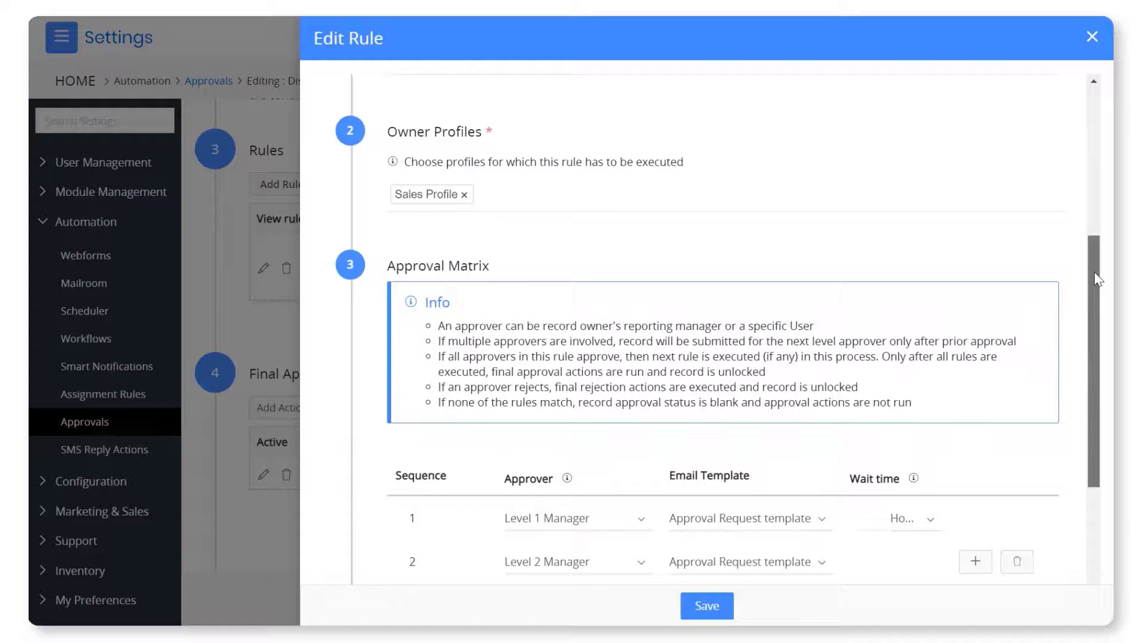
scroll(down, 3)
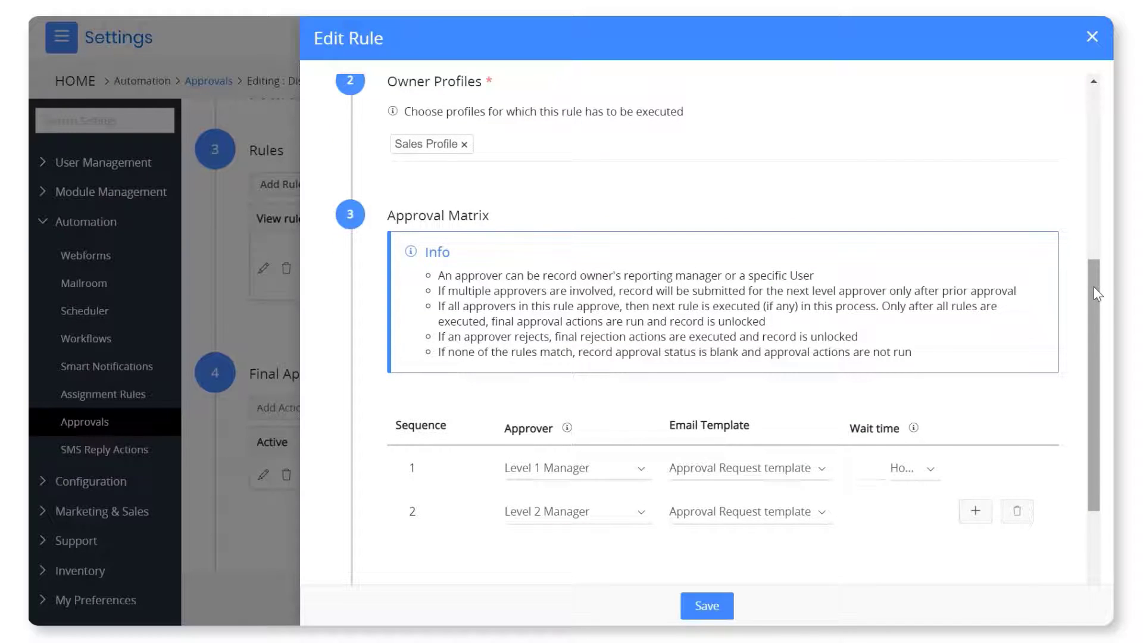
click(1091, 37)
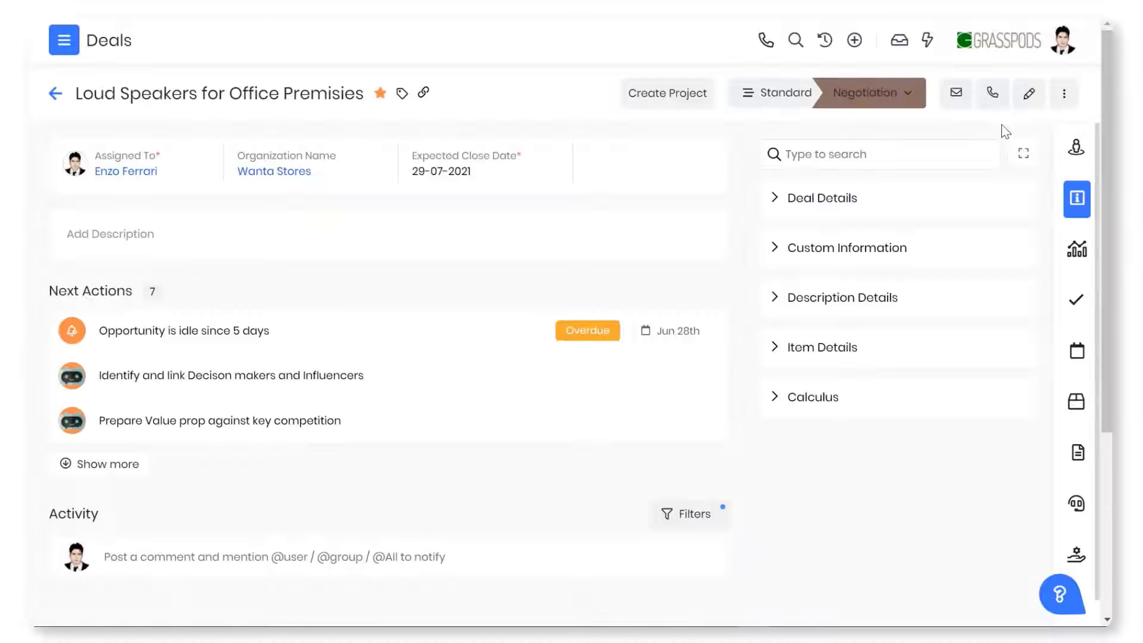
click(1064, 93)
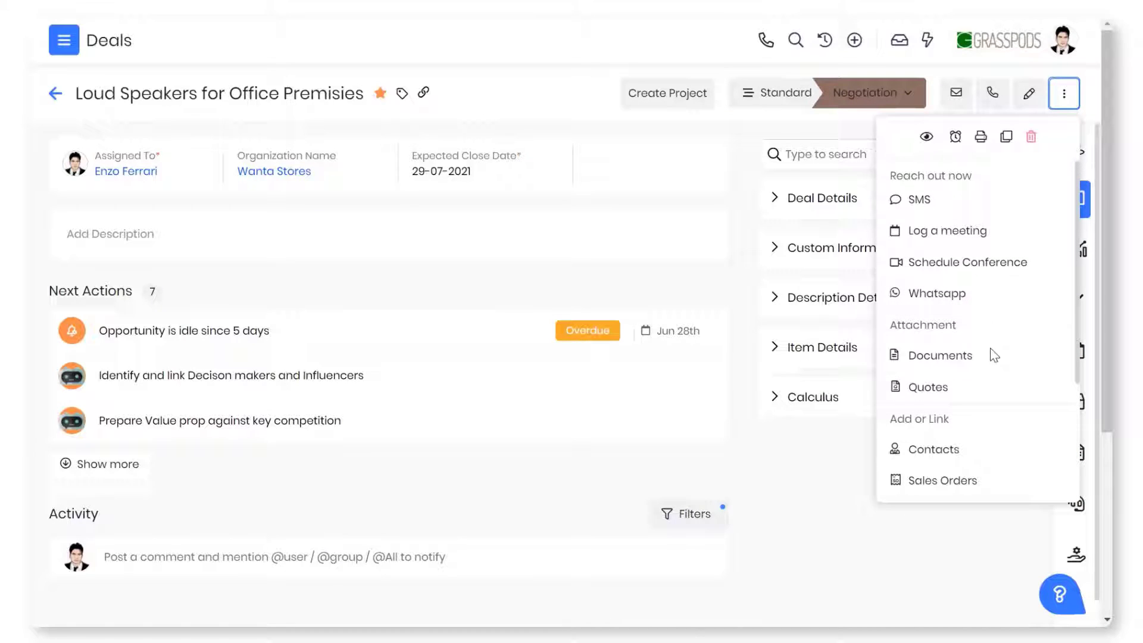
click(928, 387)
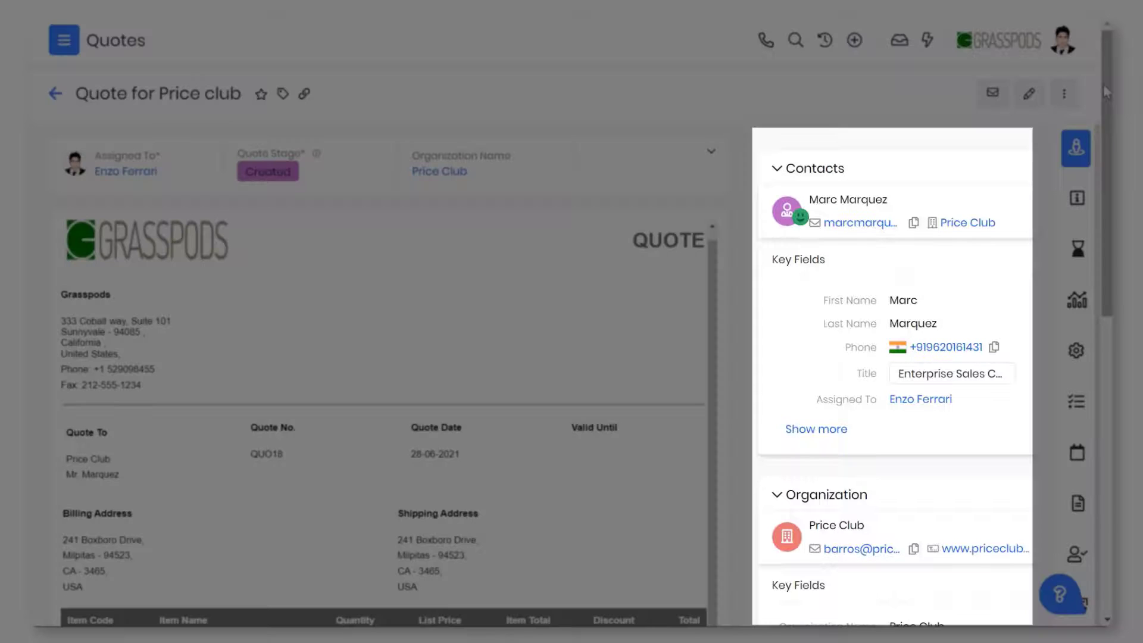
Scroll the Quote for Price club's Contacts, Price Club organization and Campus Surveillance deal panels.
scroll(down, 3)
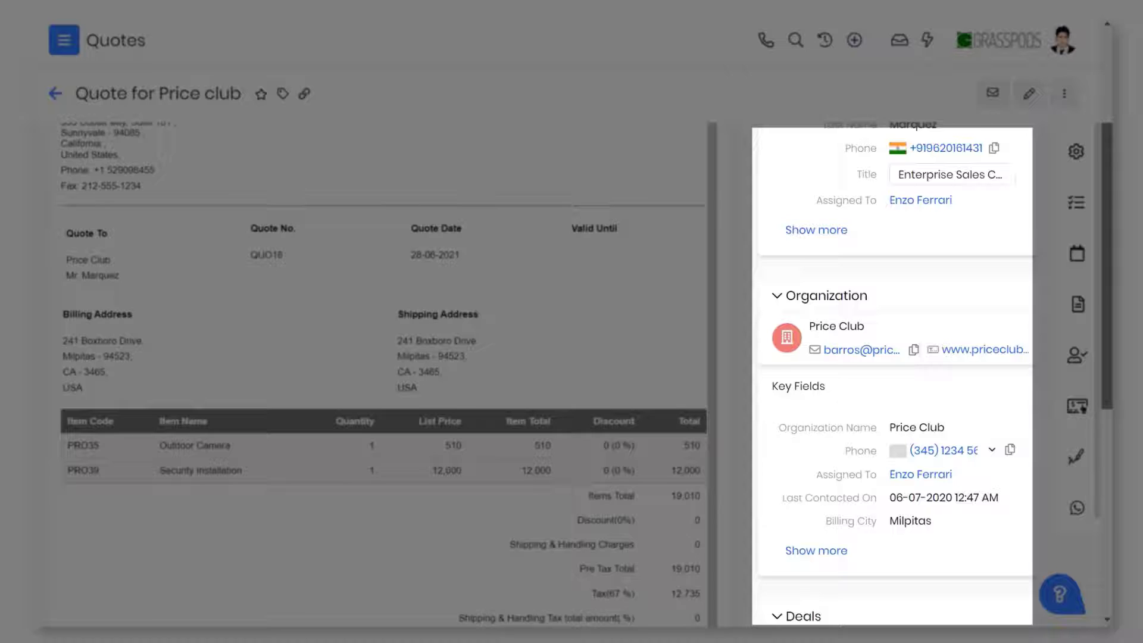
scroll(down, 3)
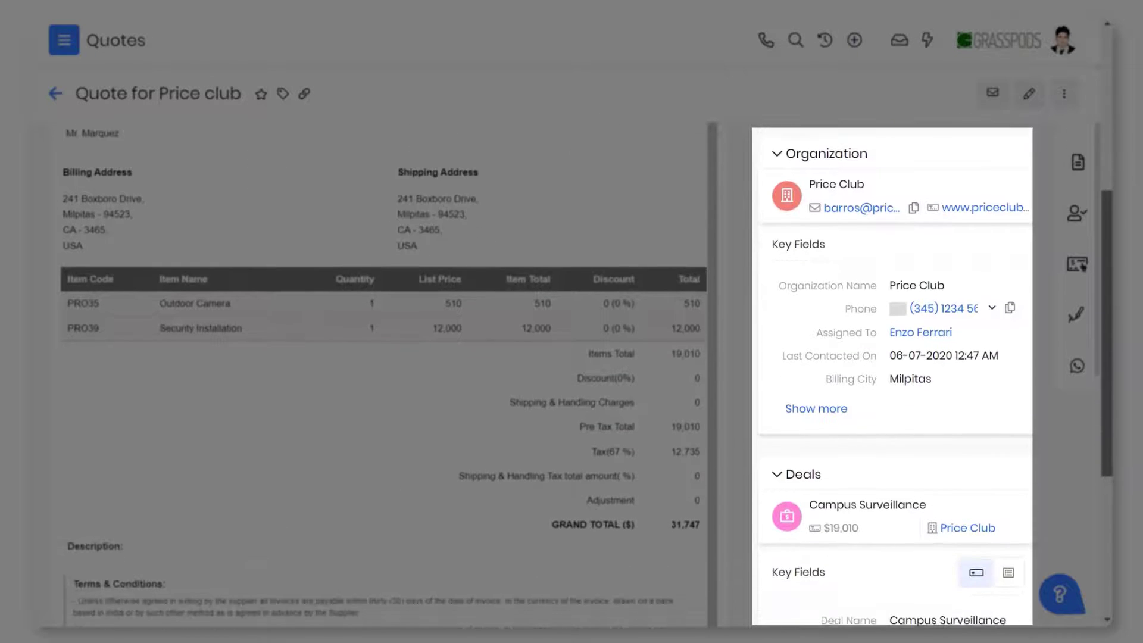
scroll(down, 3)
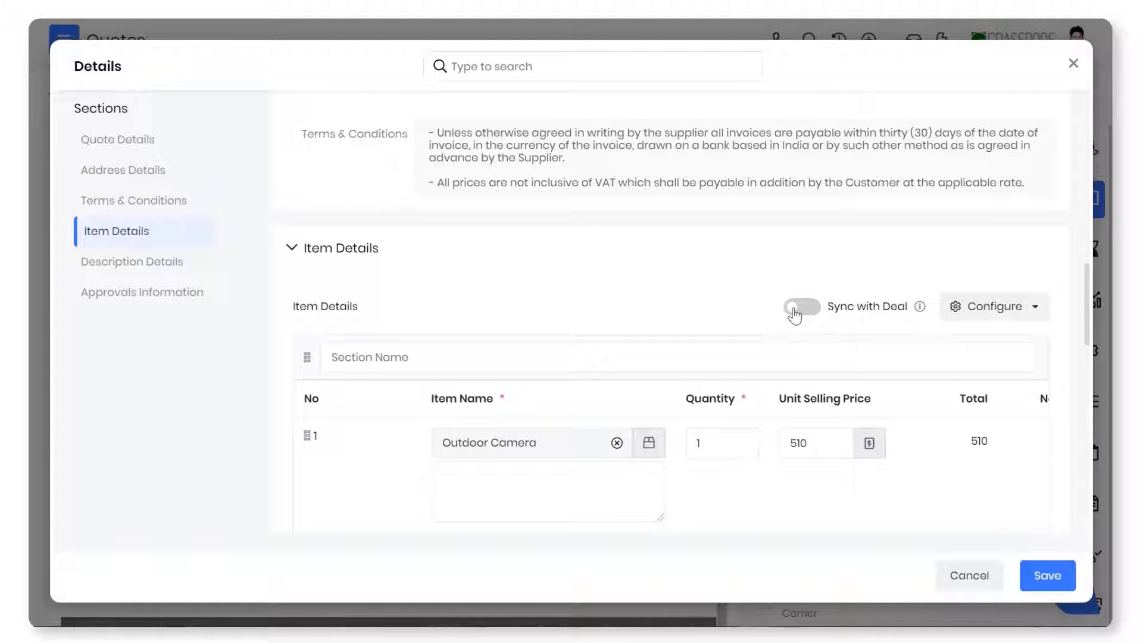
Turn on Sync with Deal for the Price club quote's item details and save.
click(802, 306)
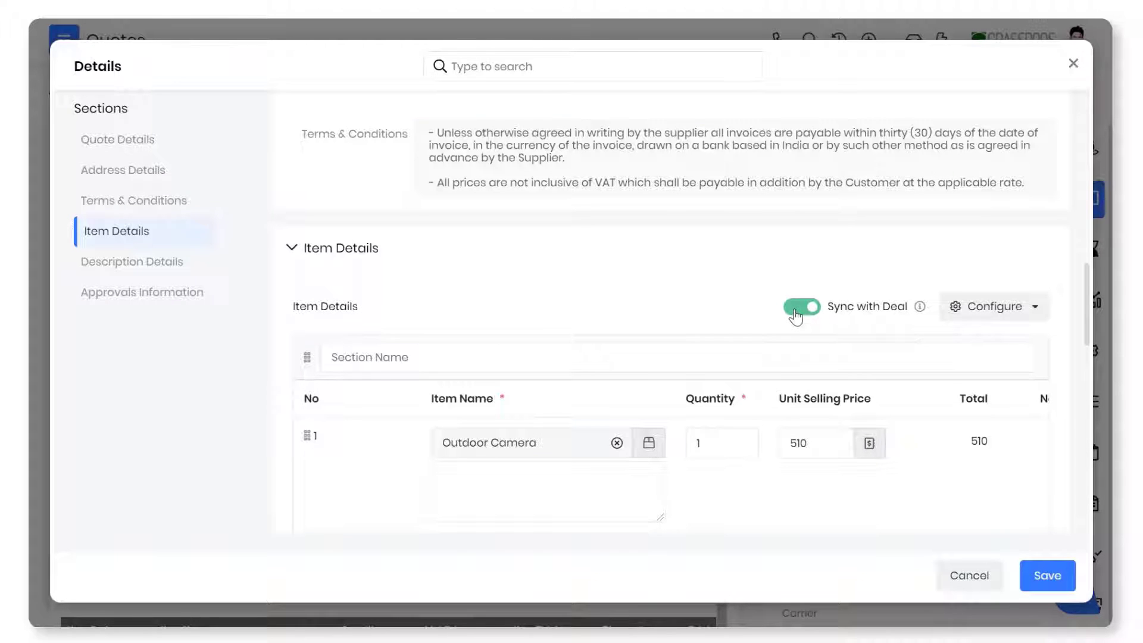
scroll(down, 3)
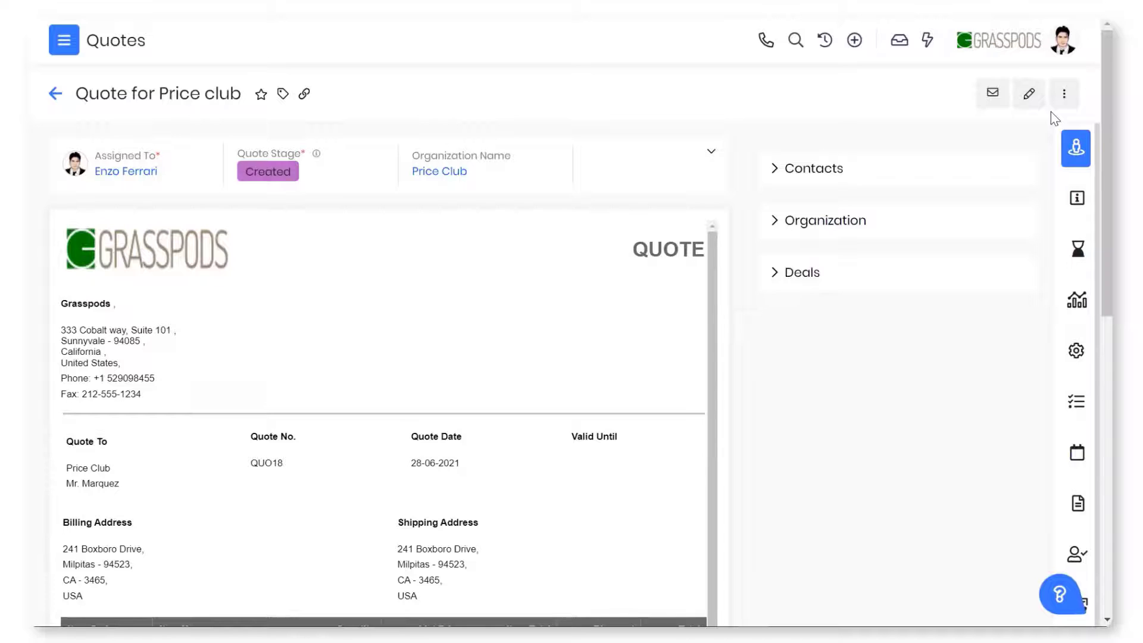
View the quote's share-as-link/attachment options and the discount approval rule, then open Edit Print Template.
click(1064, 93)
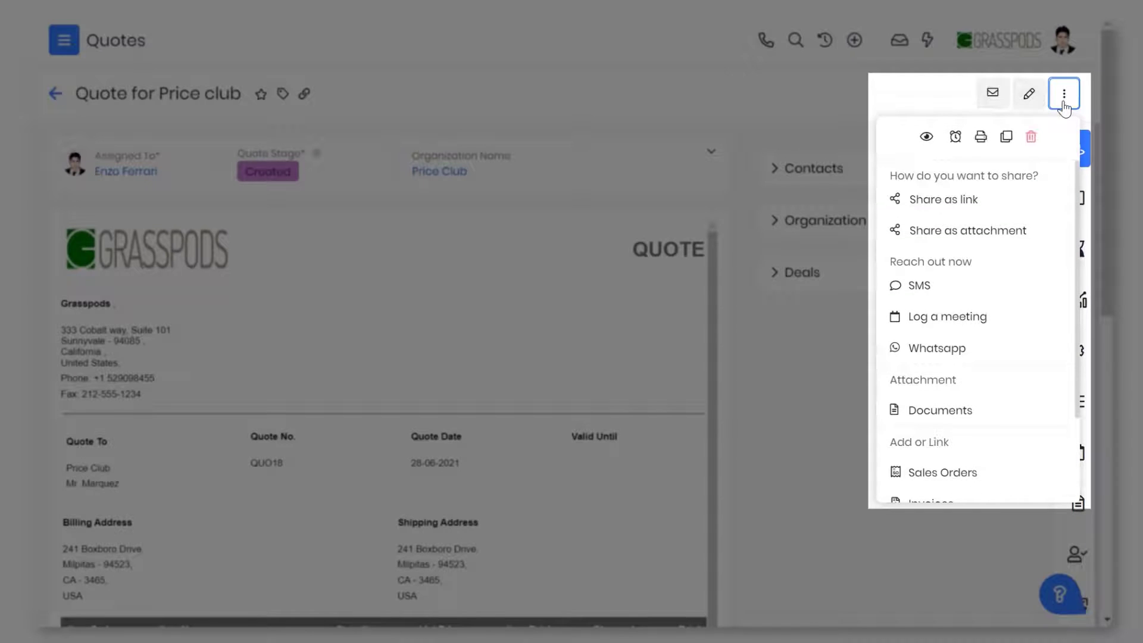
mouse_move(1075, 159)
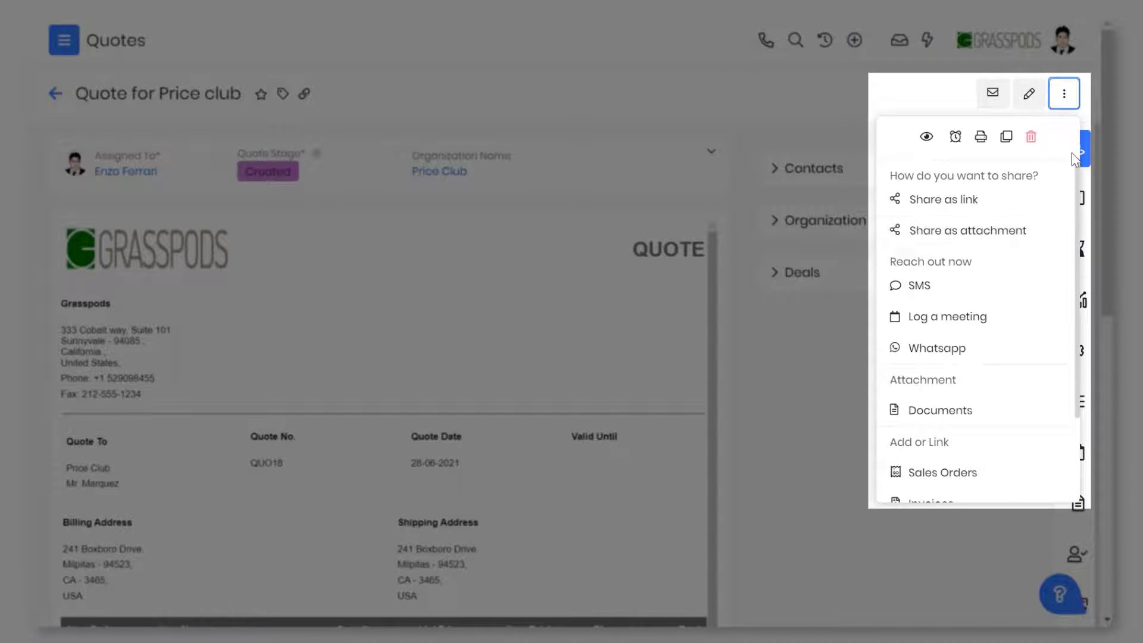
scroll(down, 3)
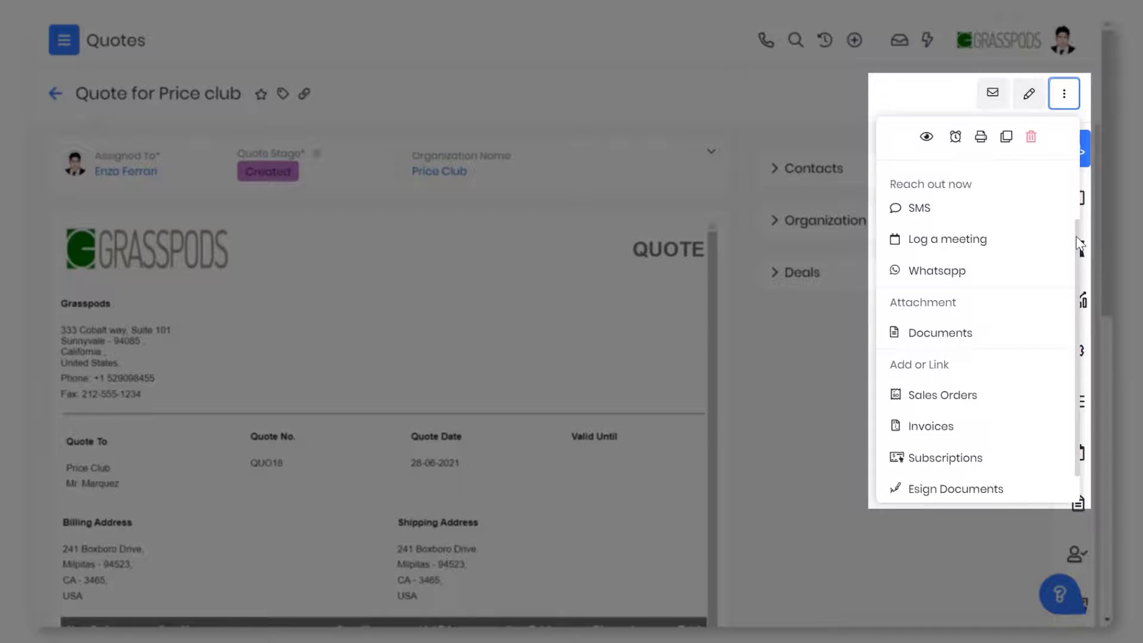
scroll(down, 3)
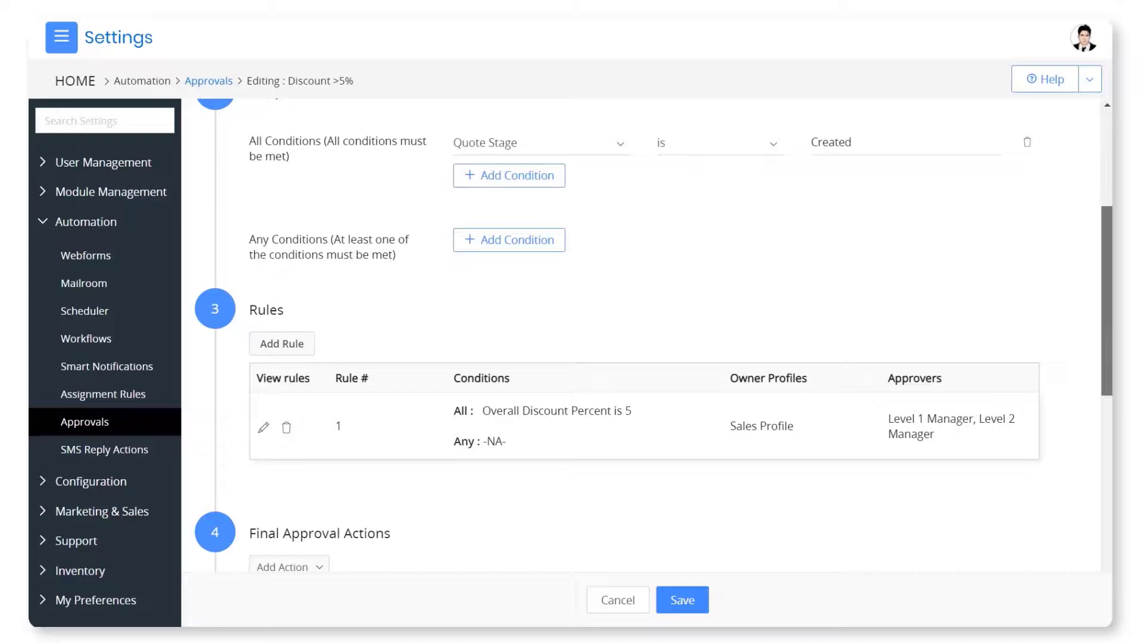
scroll(down, 3)
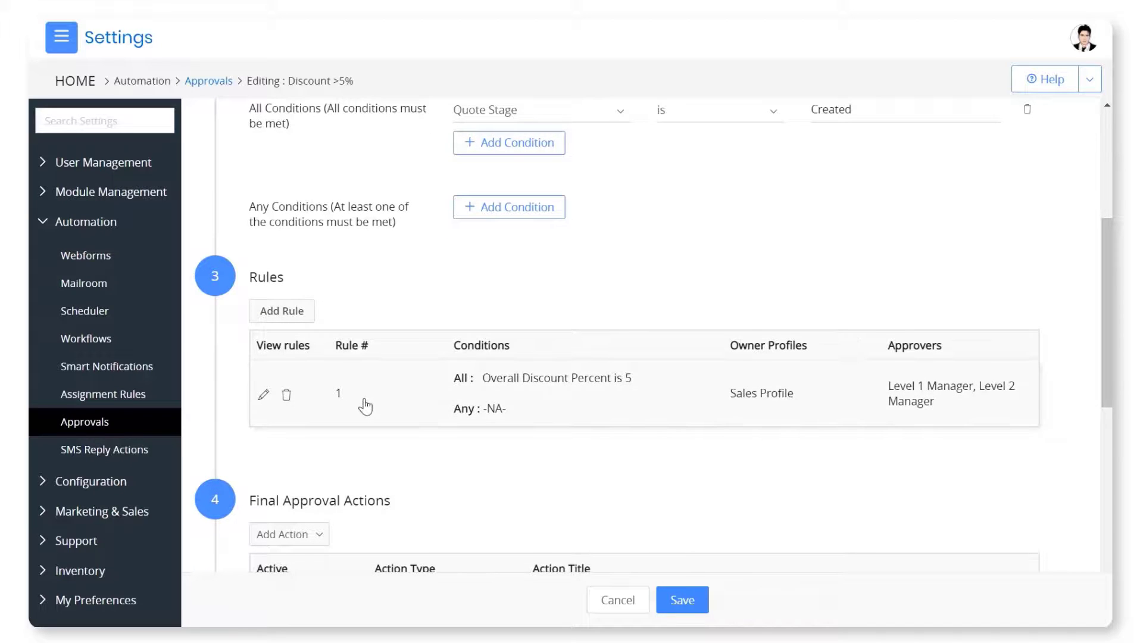
click(263, 395)
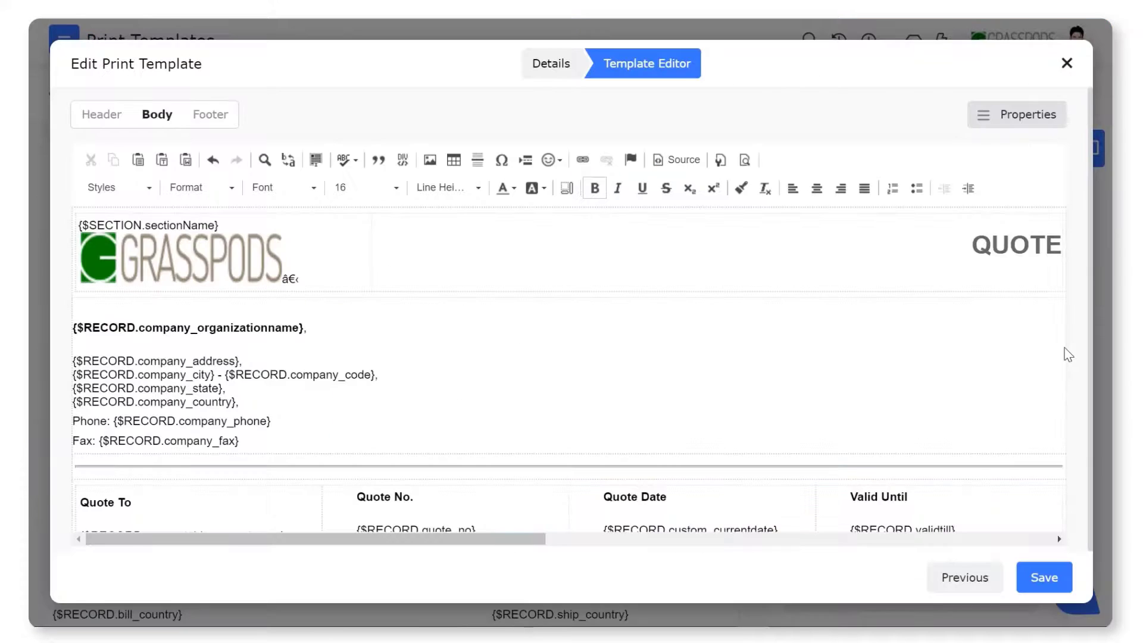
Browse the template's merge fields and currency preferences, then view PDF setup with A4 and Created watermark.
click(1016, 114)
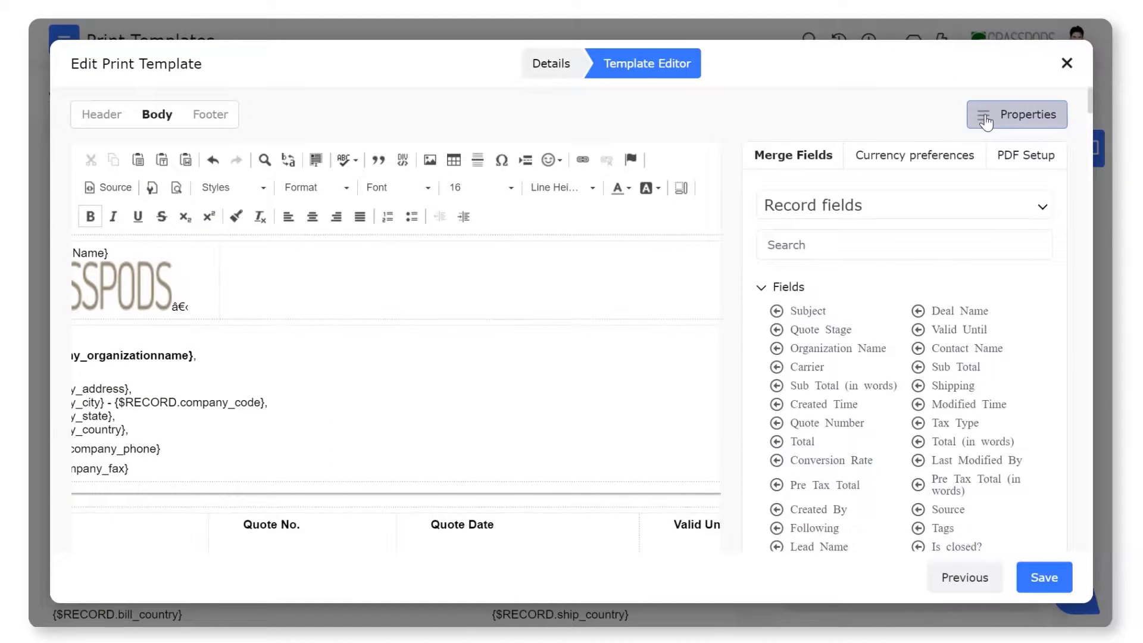
mouse_move(911, 285)
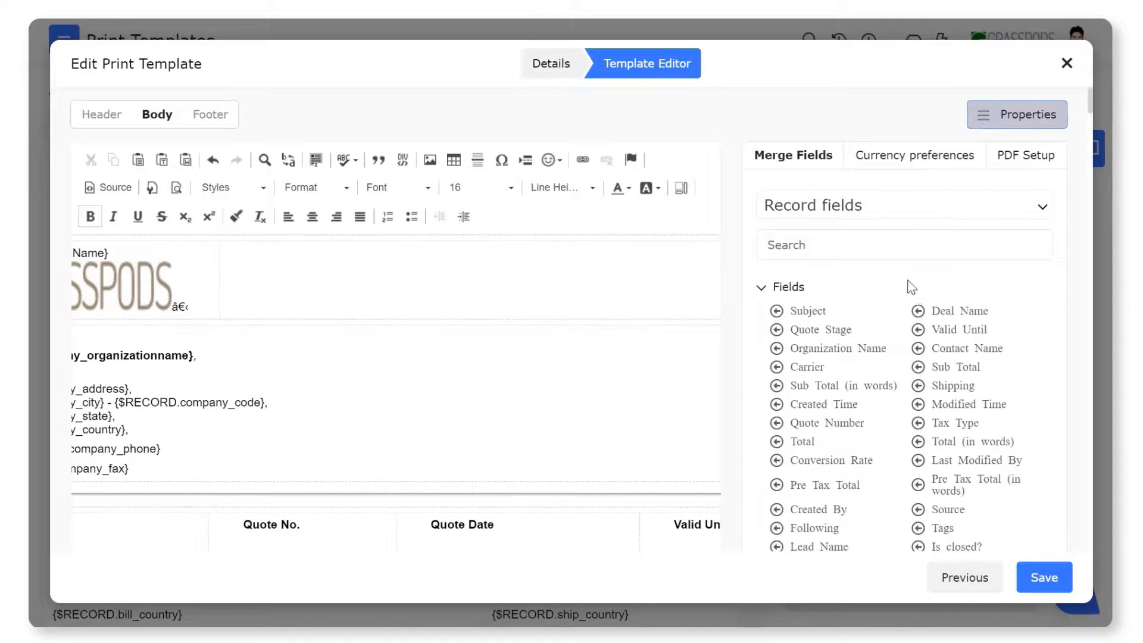
scroll(down, 3)
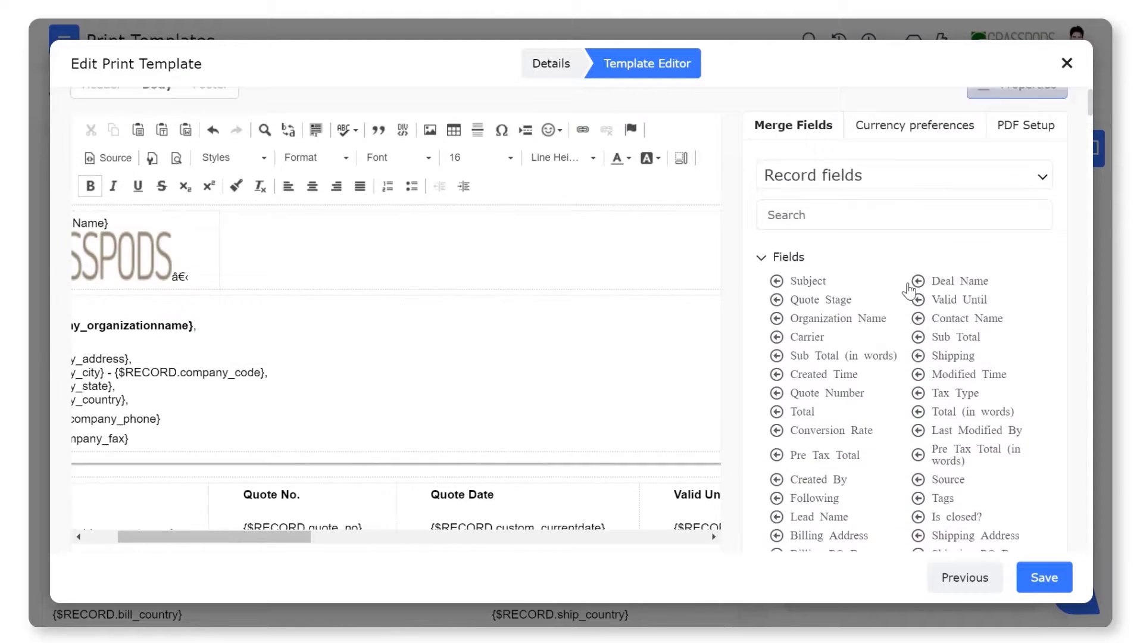
click(914, 125)
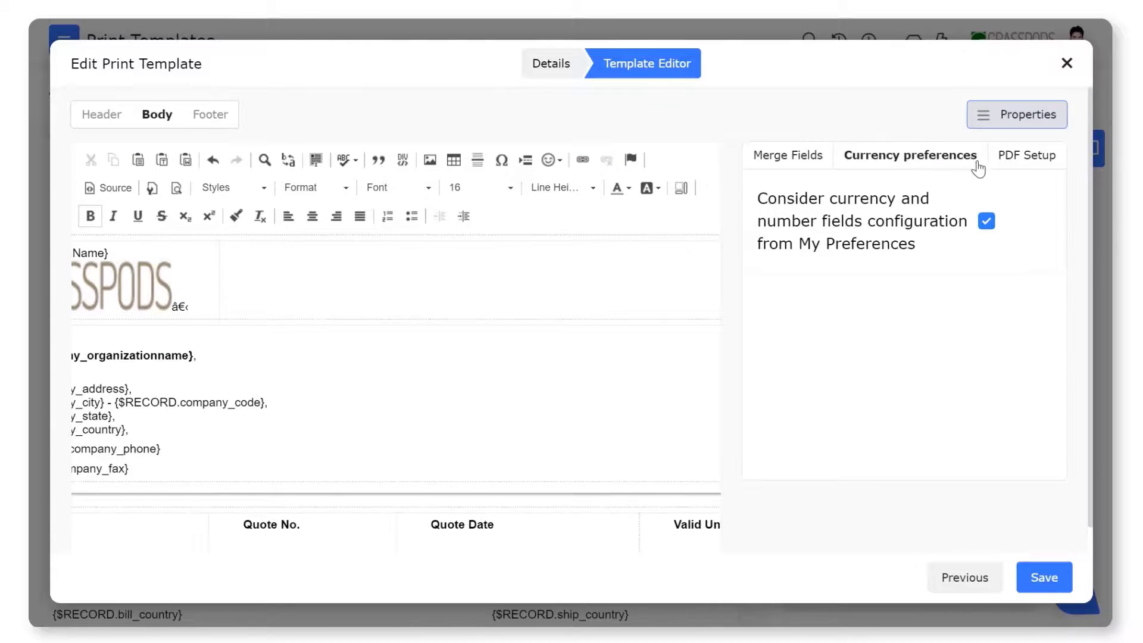
click(1027, 155)
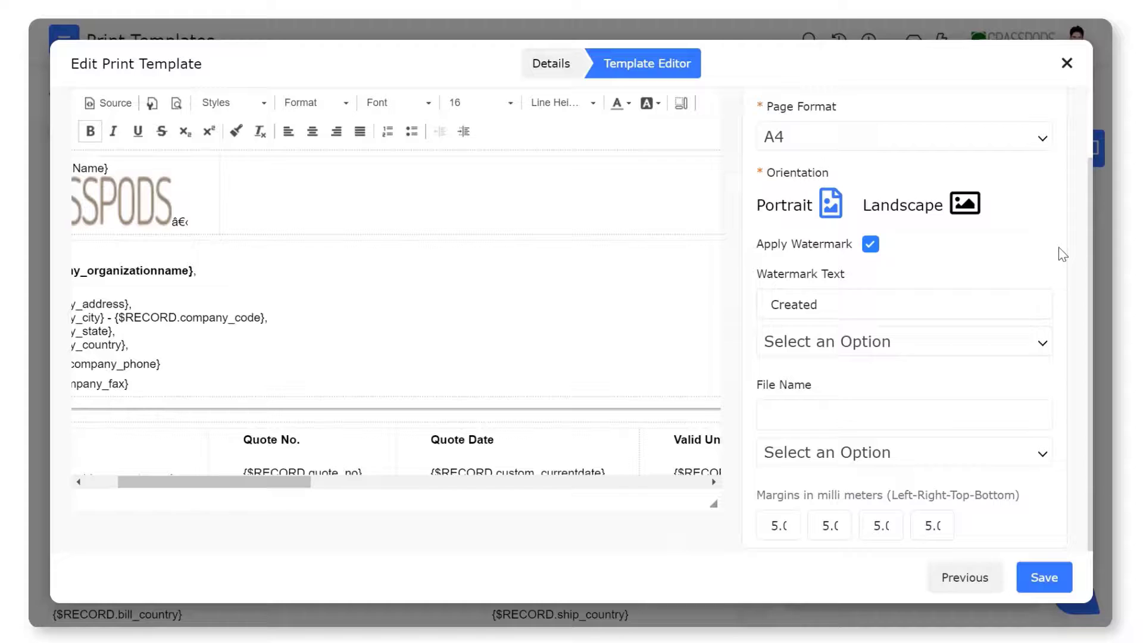